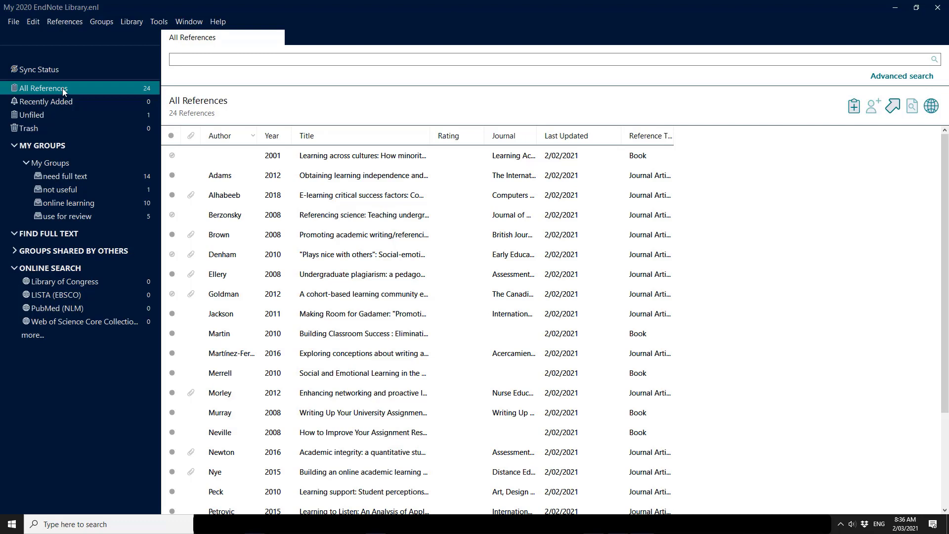
mouse_move(32, 21)
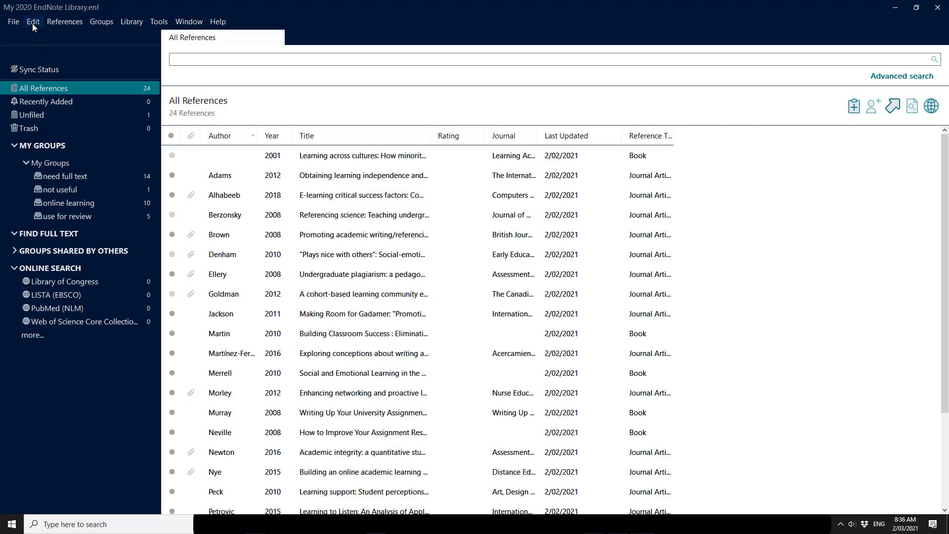
mouse_move(35, 60)
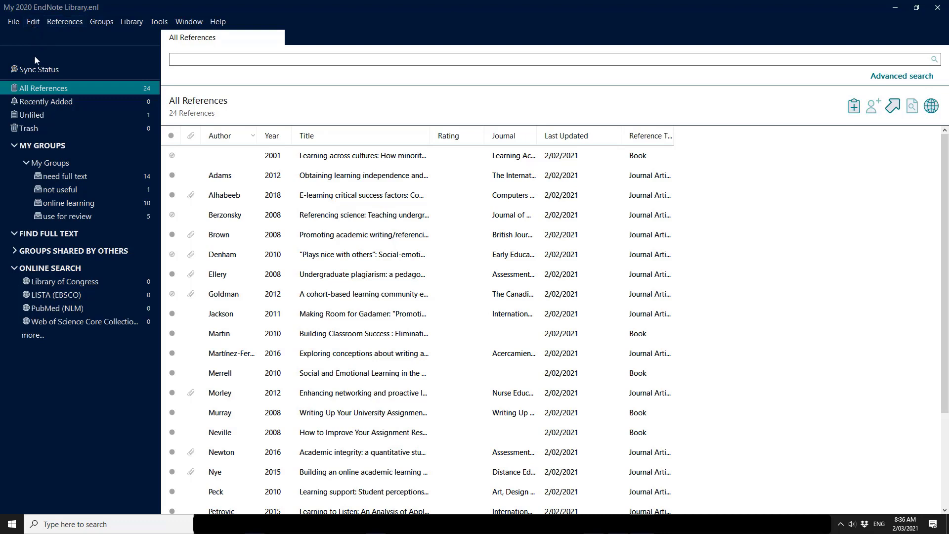
- Show the library's Sync Status page from the left sidebar
click(39, 69)
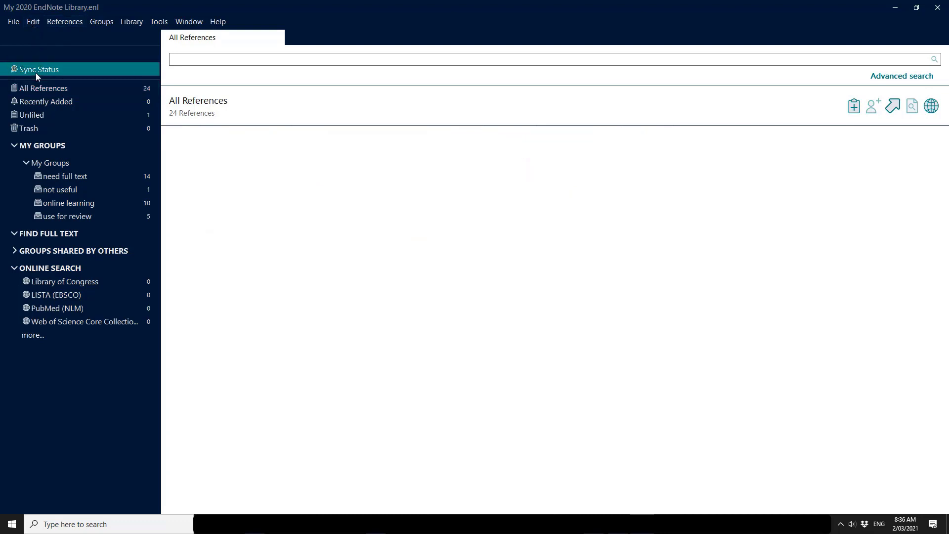
click(38, 69)
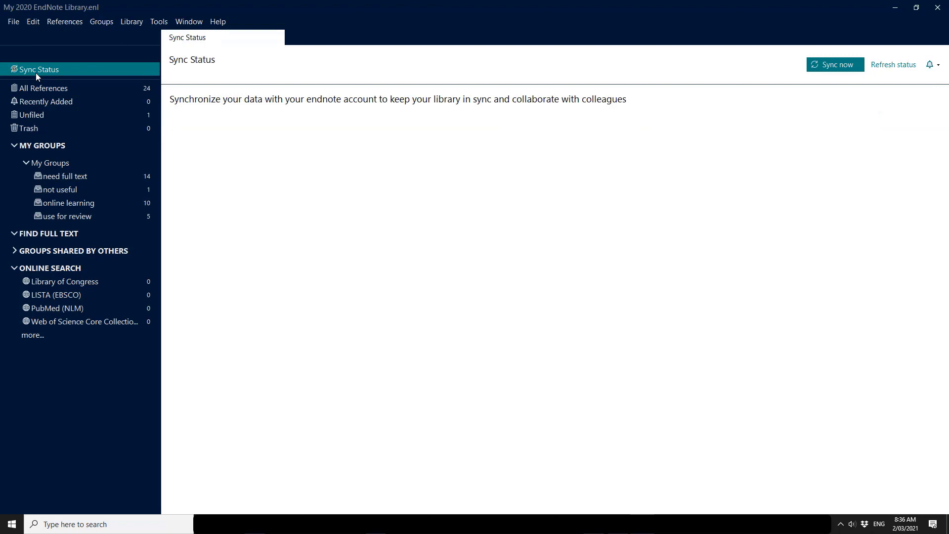
mouse_move(639, 71)
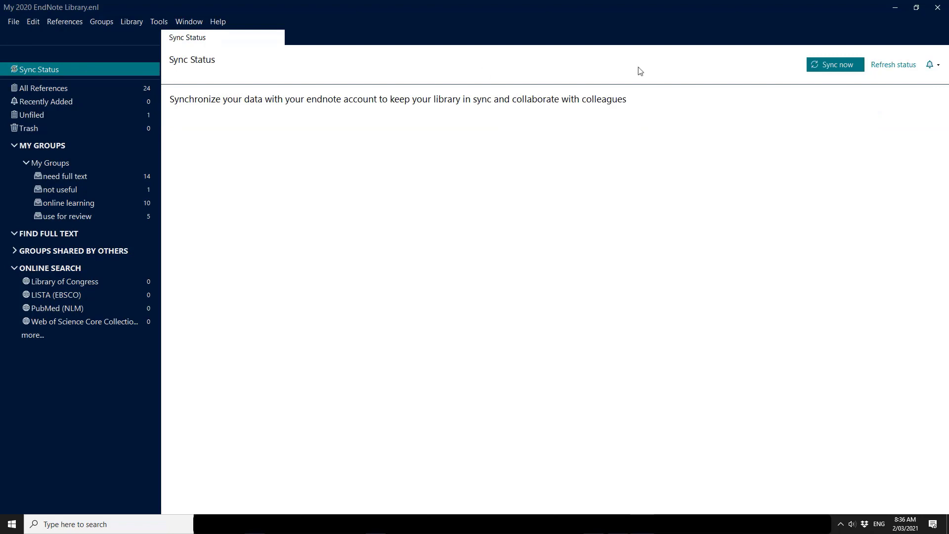
- Start Sync now and choose Sign Up to begin a new EndNote account registration
click(834, 64)
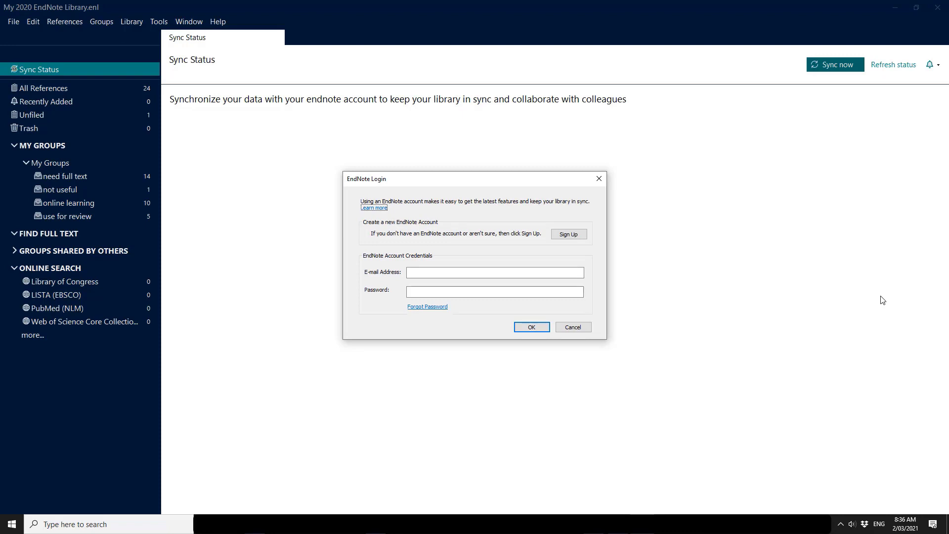
mouse_move(567, 234)
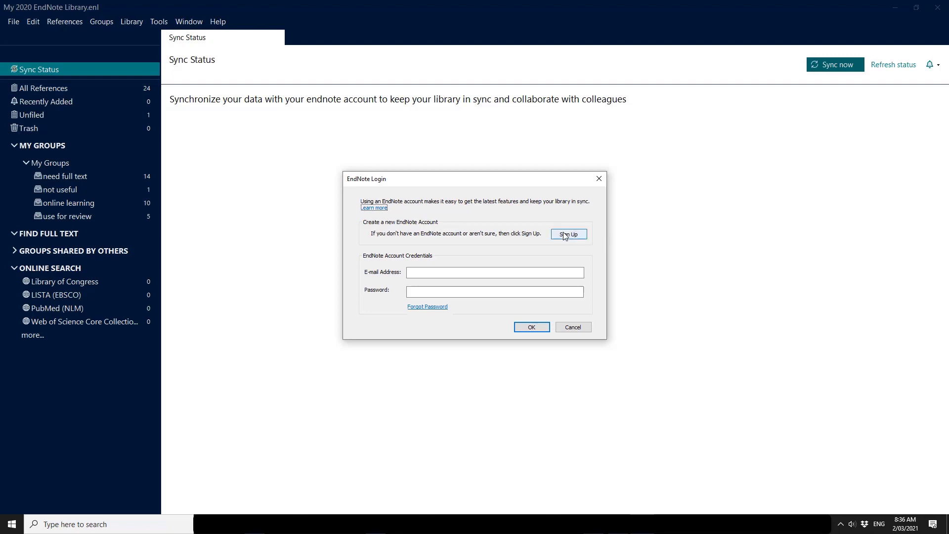
click(567, 234)
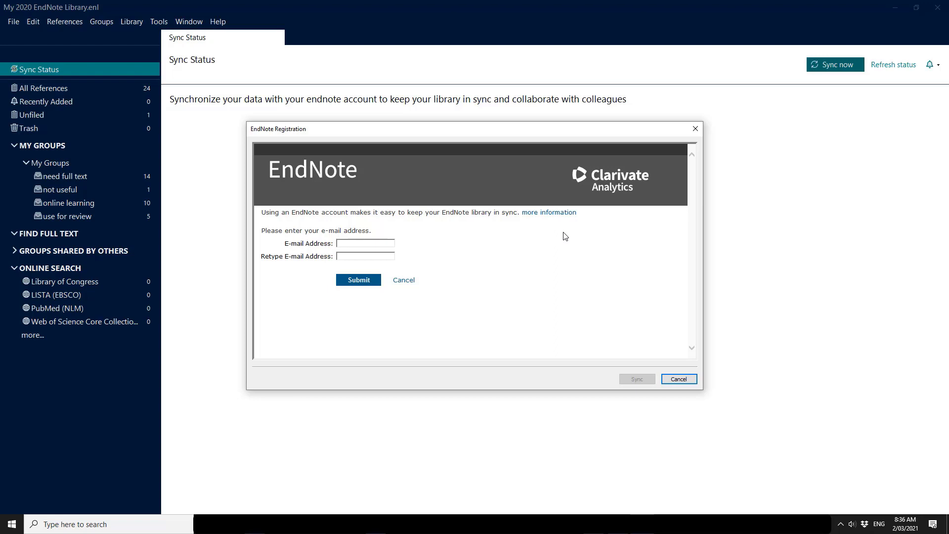
- Submit the e-mail, enter the password and its confirmation, then review the license agreement
click(358, 280)
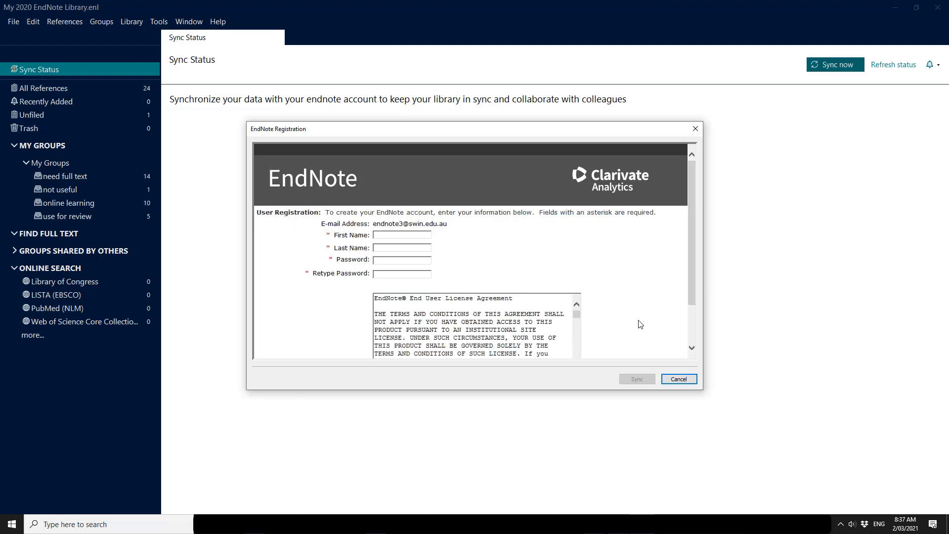
mouse_move(463, 265)
text(Goodin)
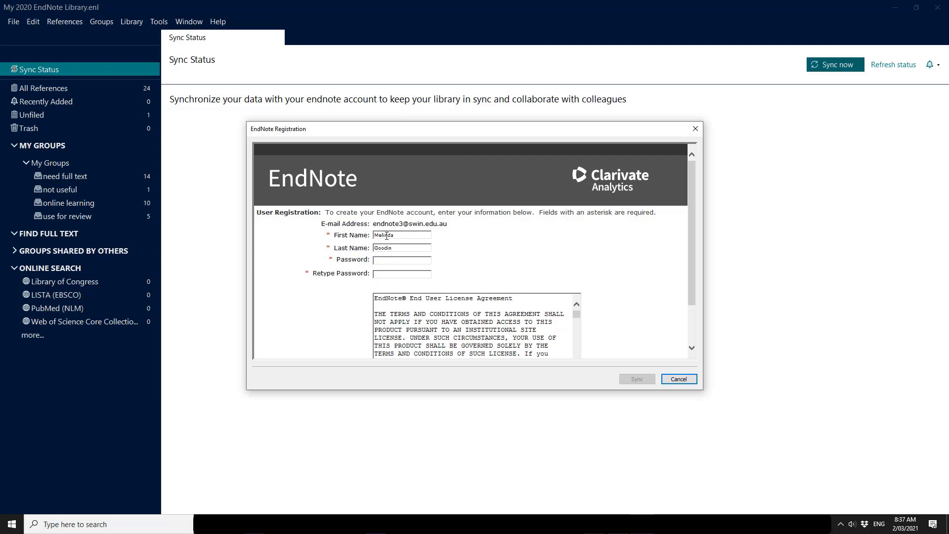
click(401, 259)
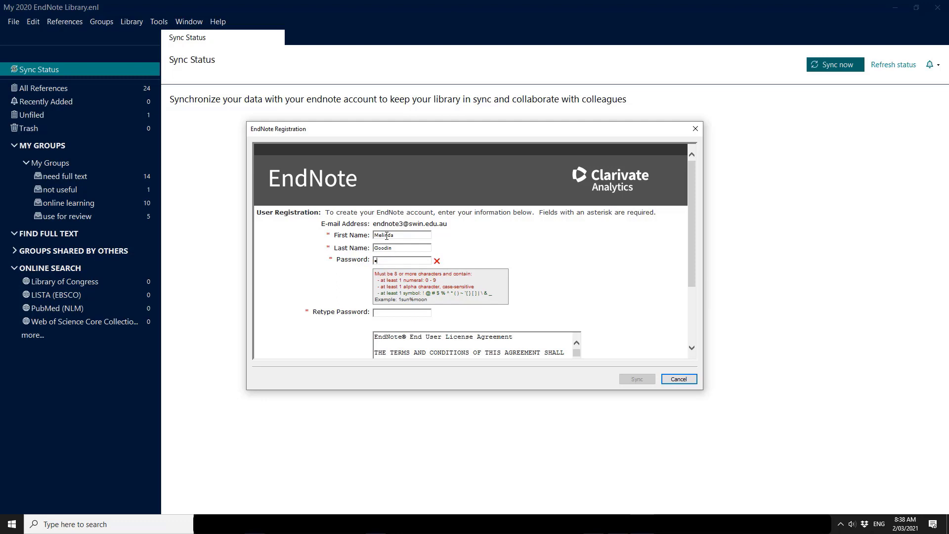
text(•)
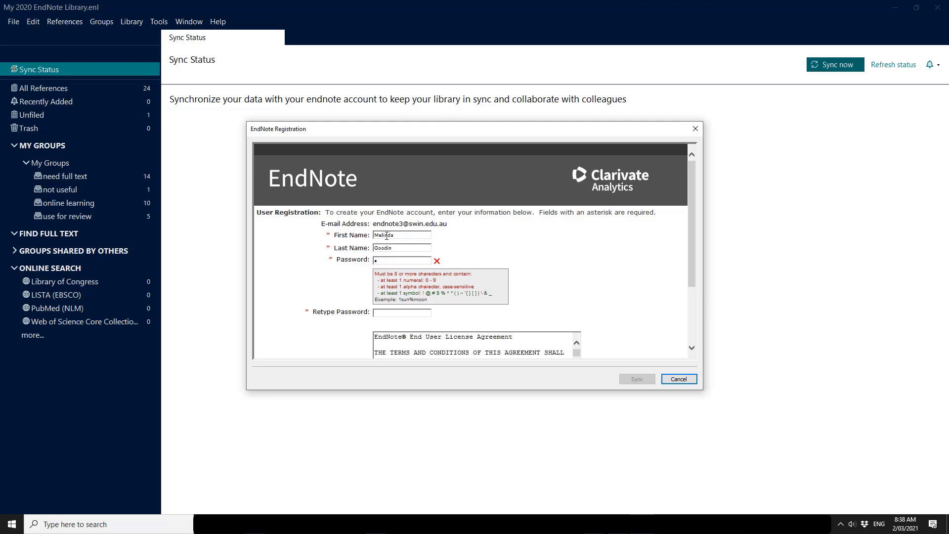
text(•)
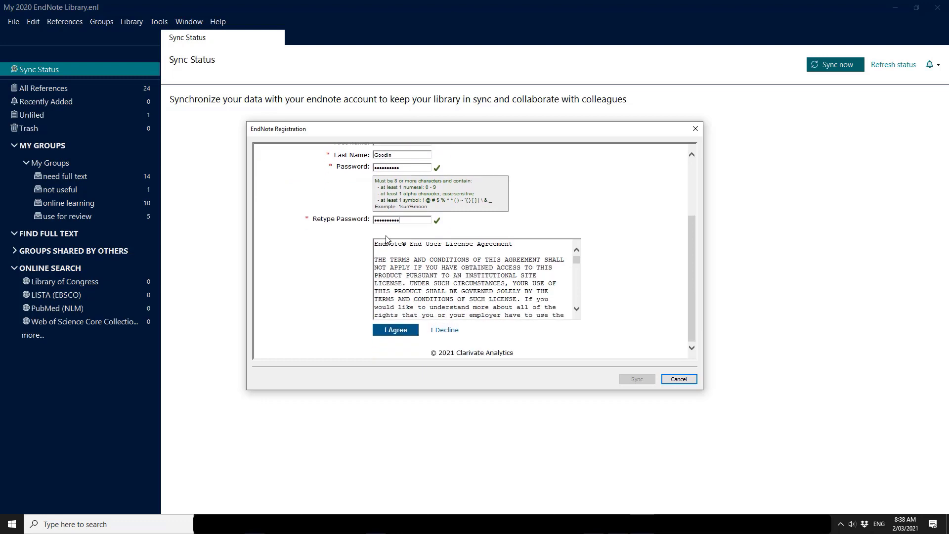
click(575, 308)
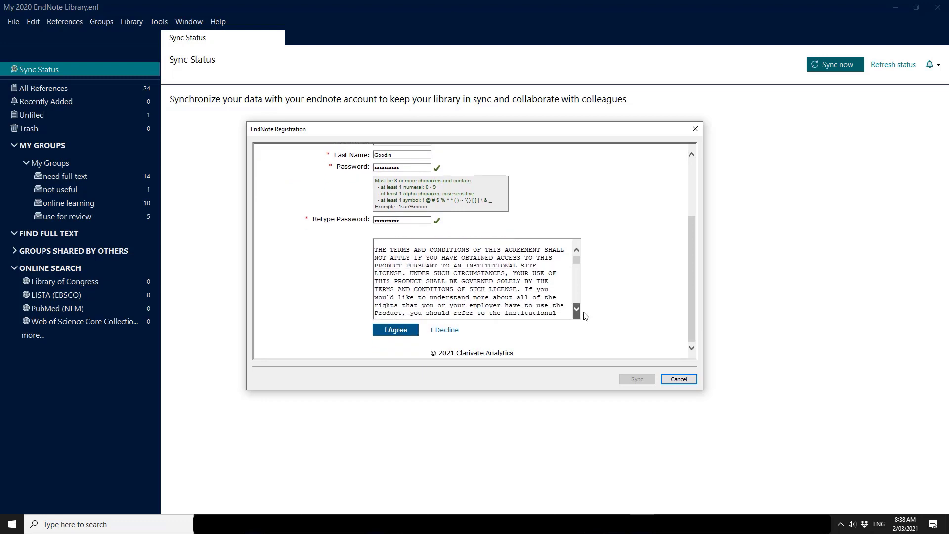
click(576, 309)
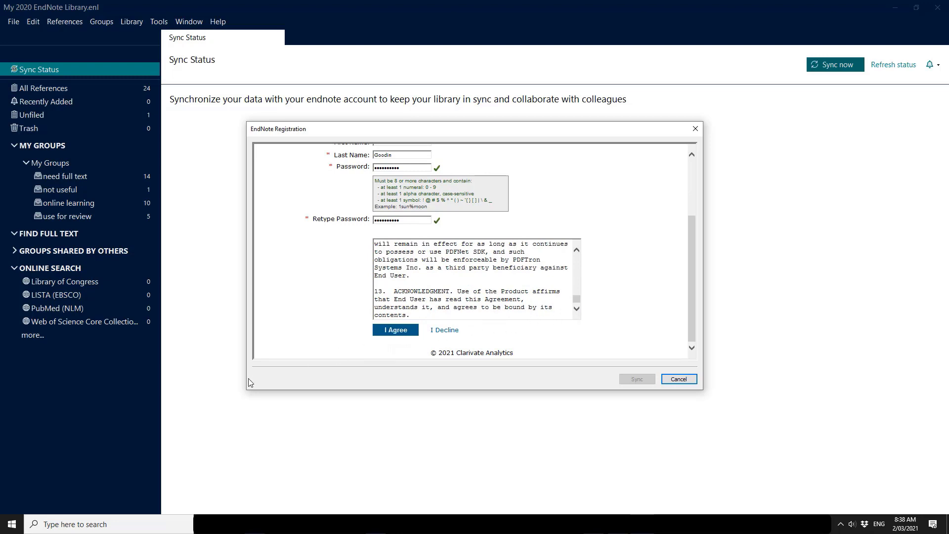
- Accept the license agreement to finish registration and start the first Sync
click(394, 330)
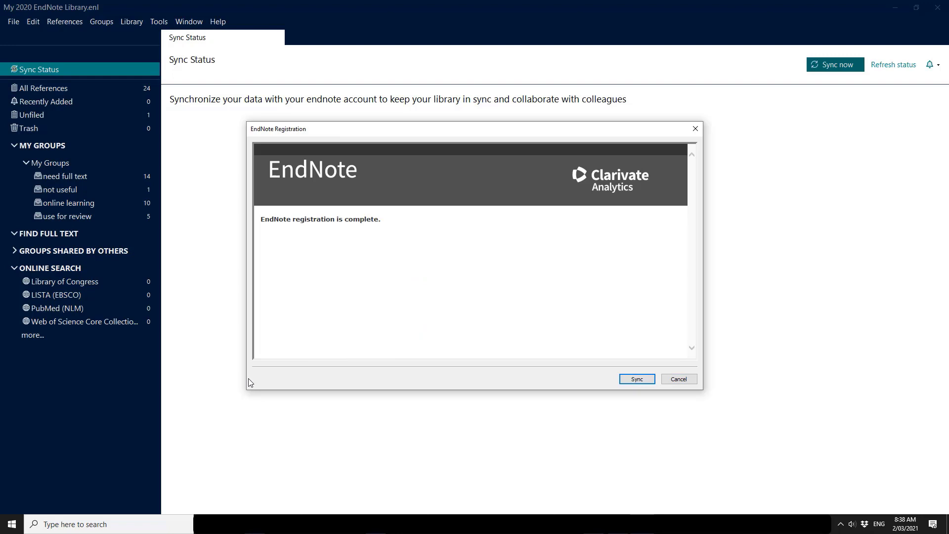
mouse_move(457, 311)
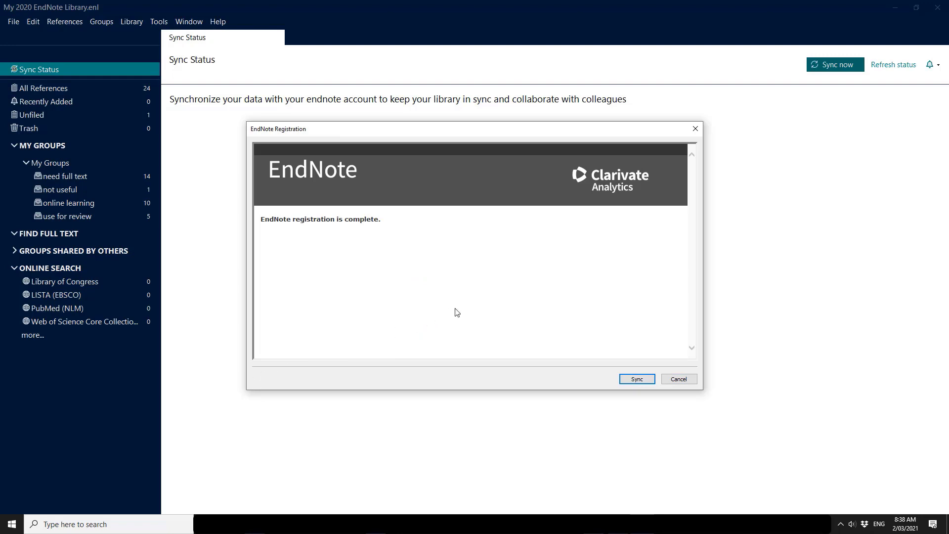
mouse_move(523, 339)
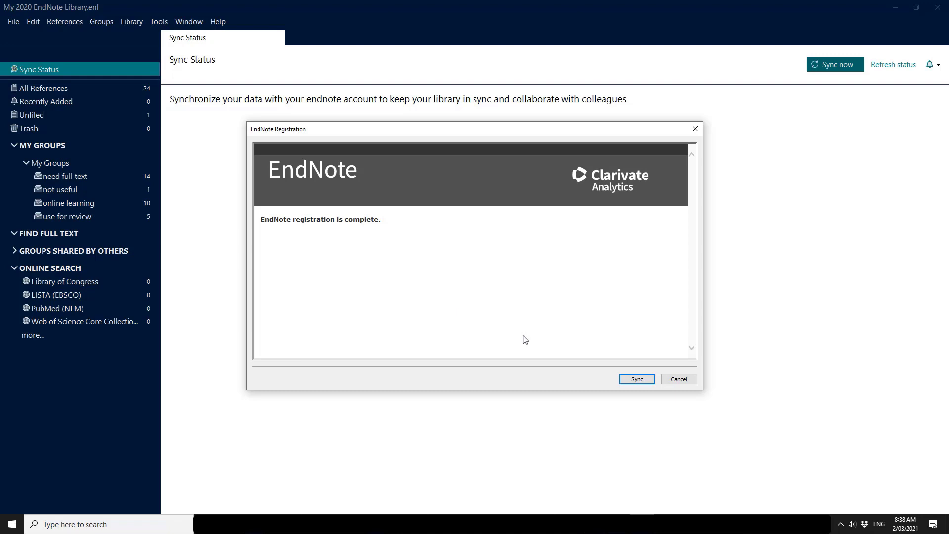
click(635, 379)
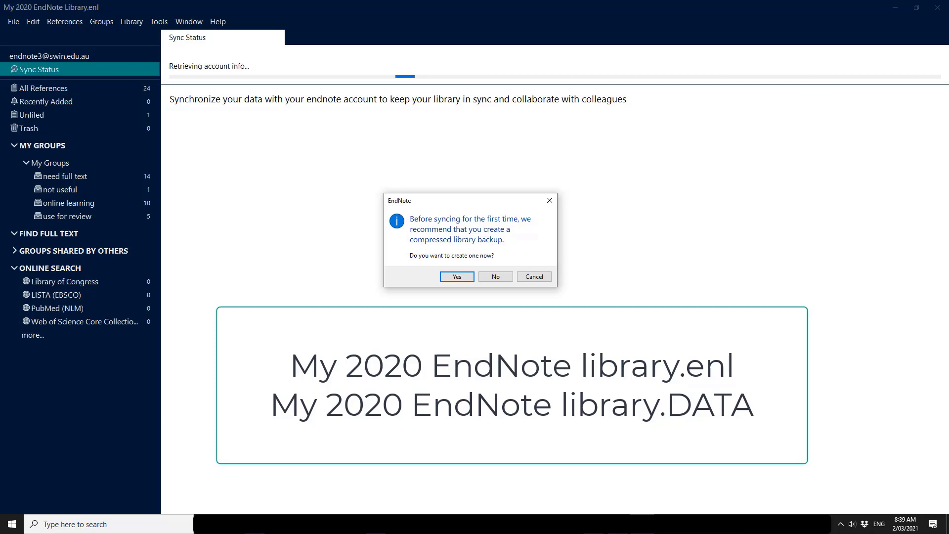
- Save the backup as My 2020 EndNote Library 20210302.enlx in C:\EndNote research
click(456, 277)
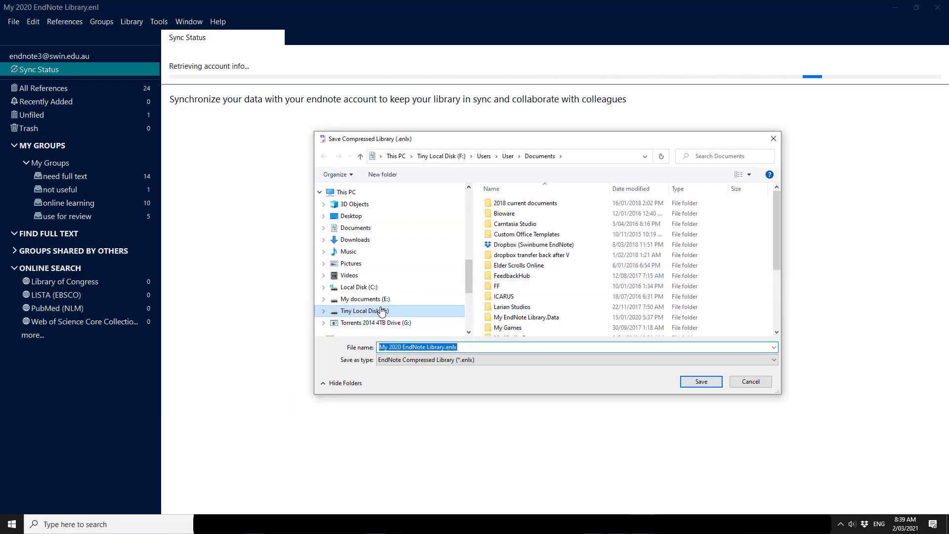
click(357, 286)
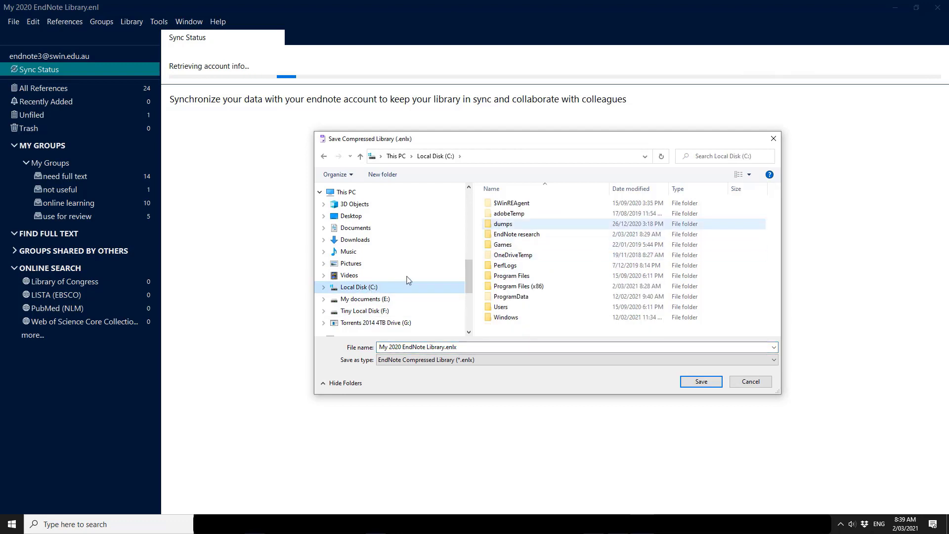
click(516, 234)
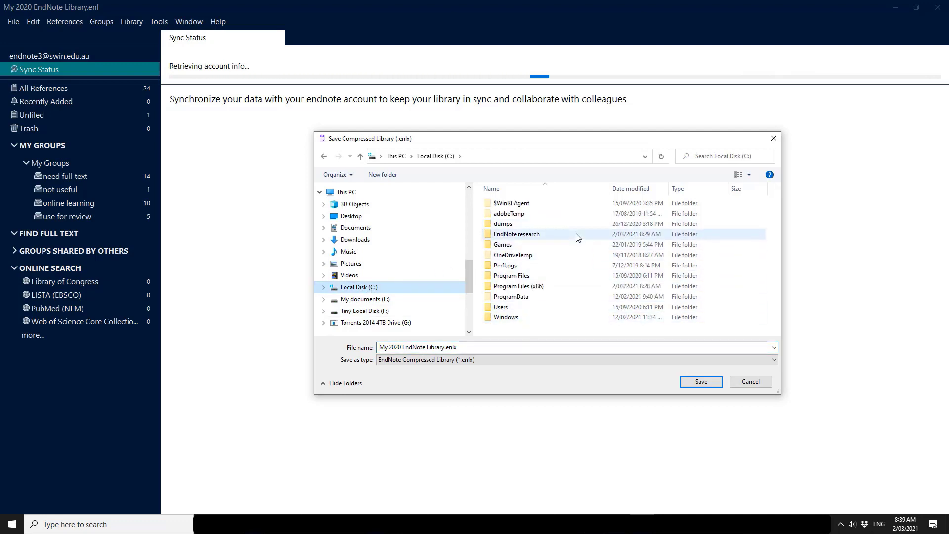
double_click(516, 234)
text( 2021)
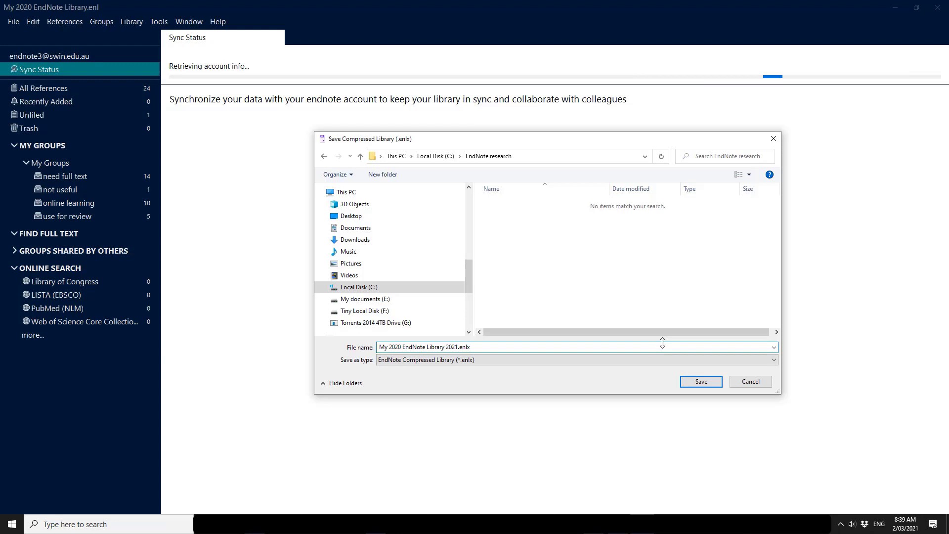
text(03)
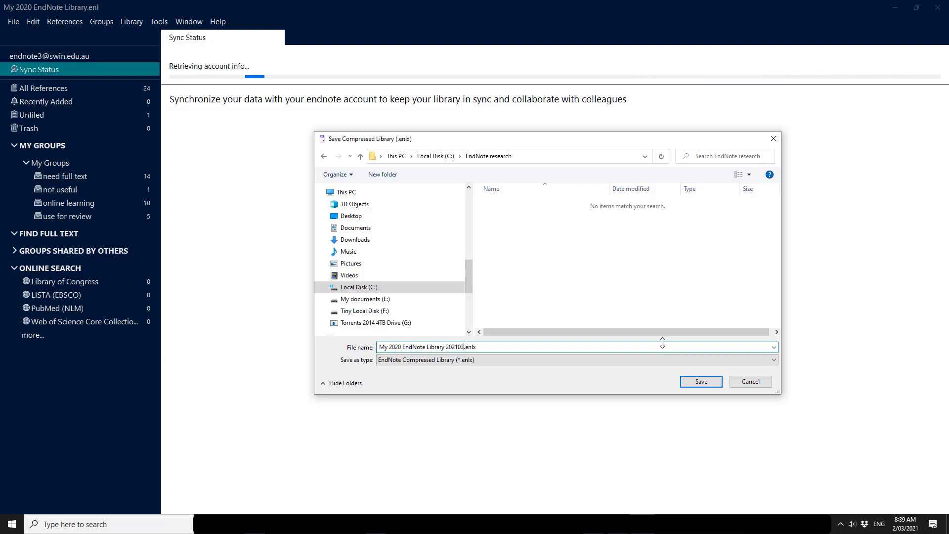
text(02)
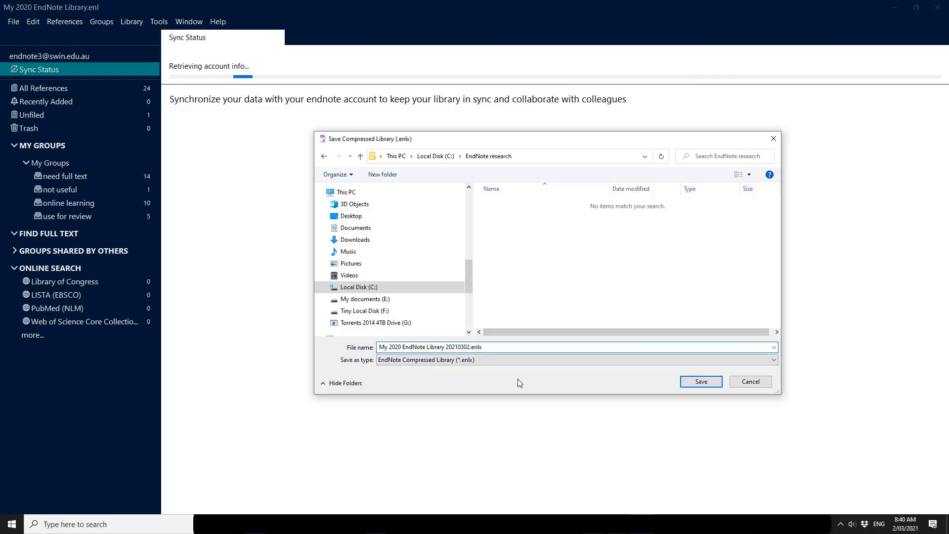
click(700, 381)
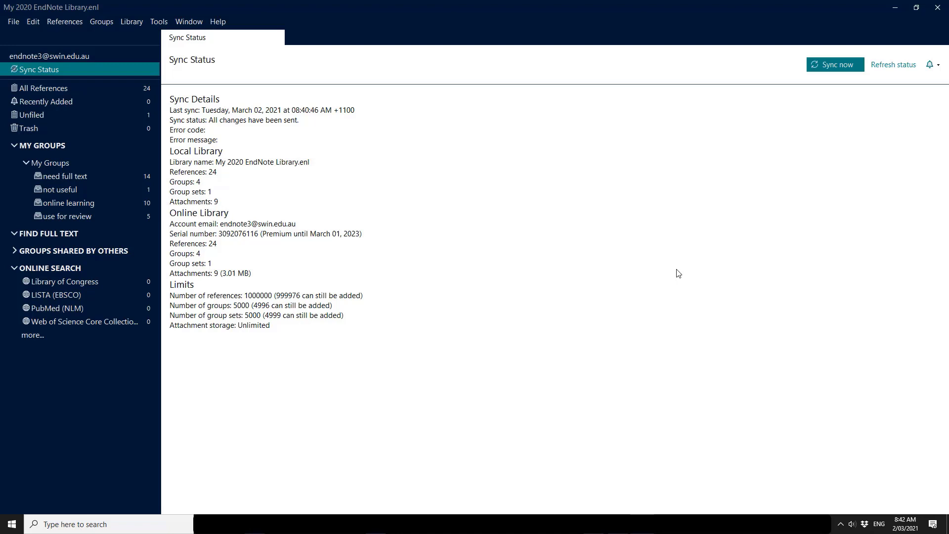
mouse_move(388, 165)
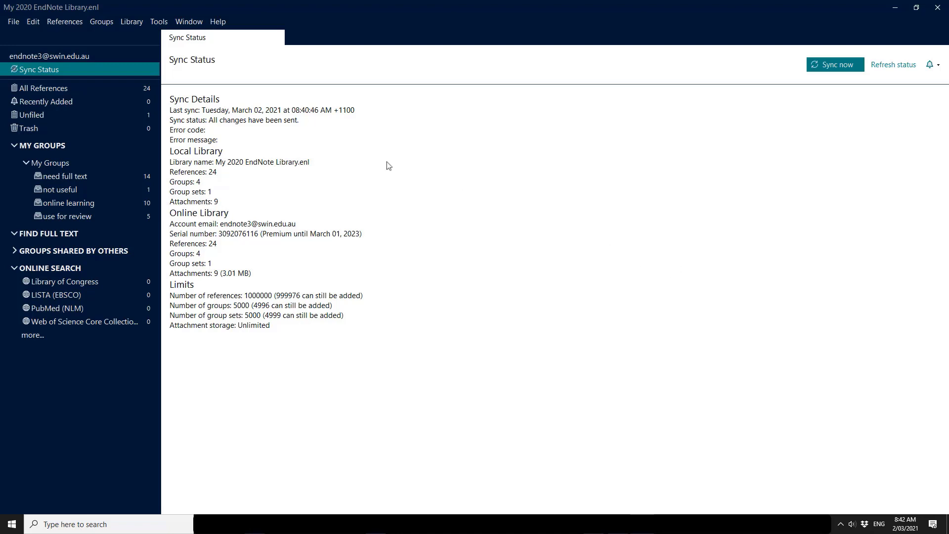
- Check the File menu, then show the Edit menu that holds Preferences
click(12, 20)
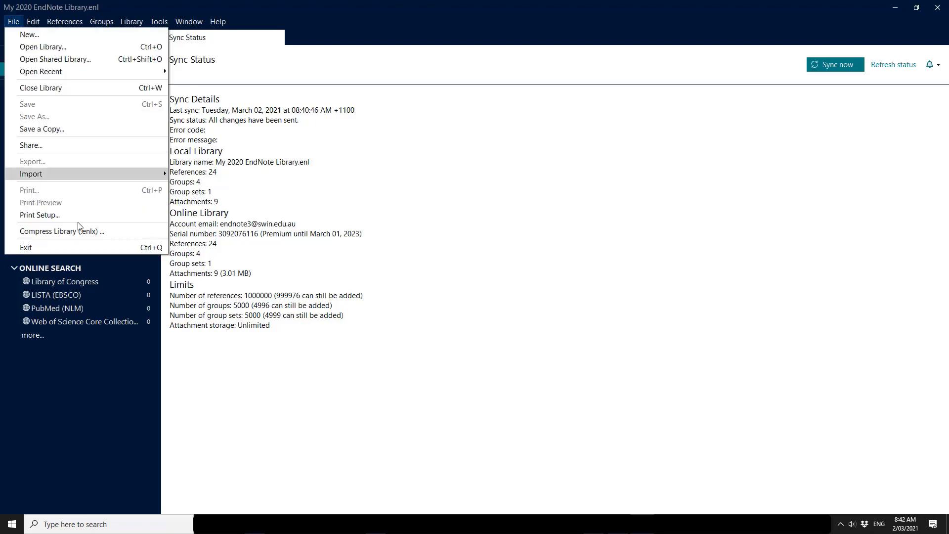
mouse_move(691, 261)
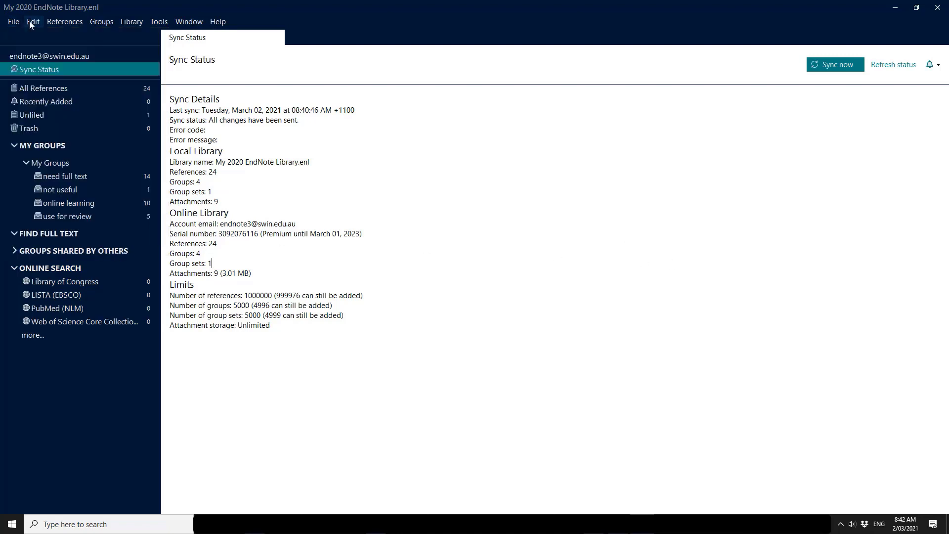
click(33, 21)
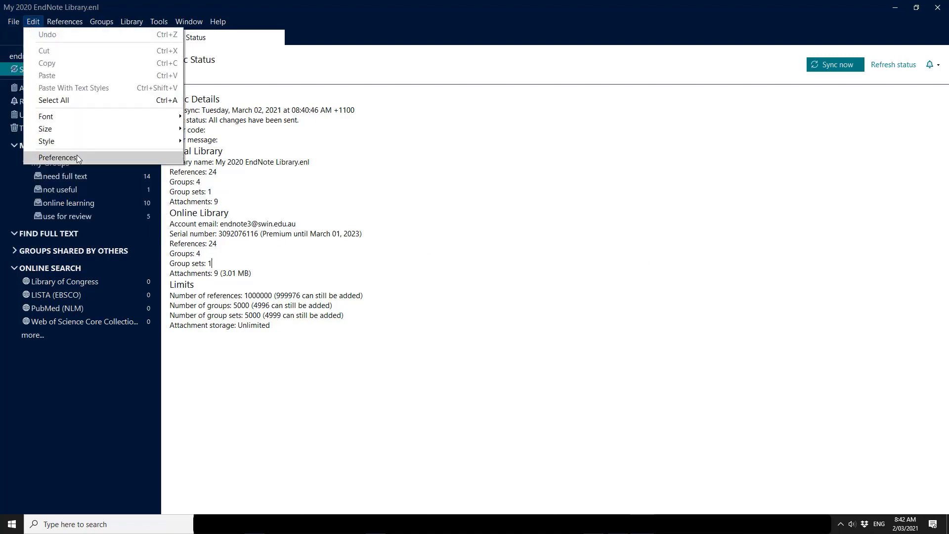
- In Preferences > Sync, enable Sync Automatically and apply it
click(57, 157)
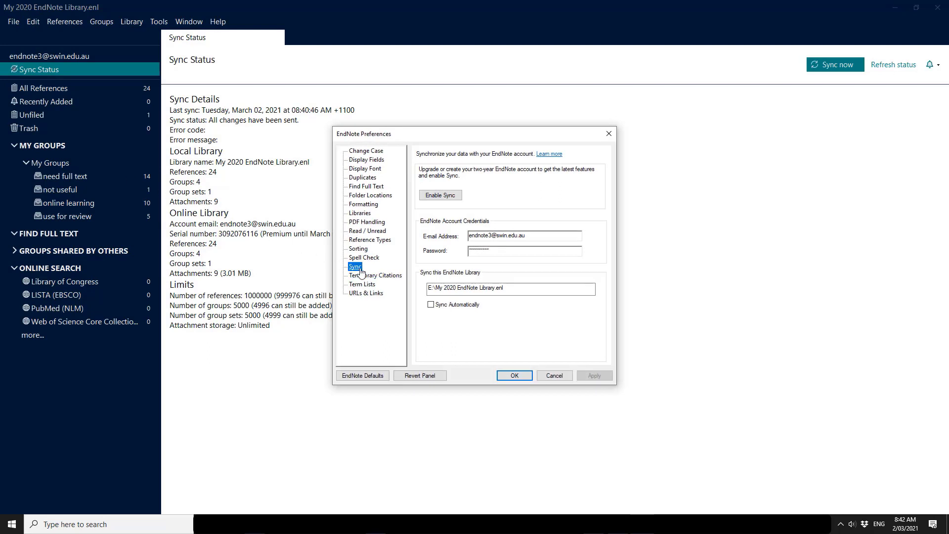
mouse_move(575, 283)
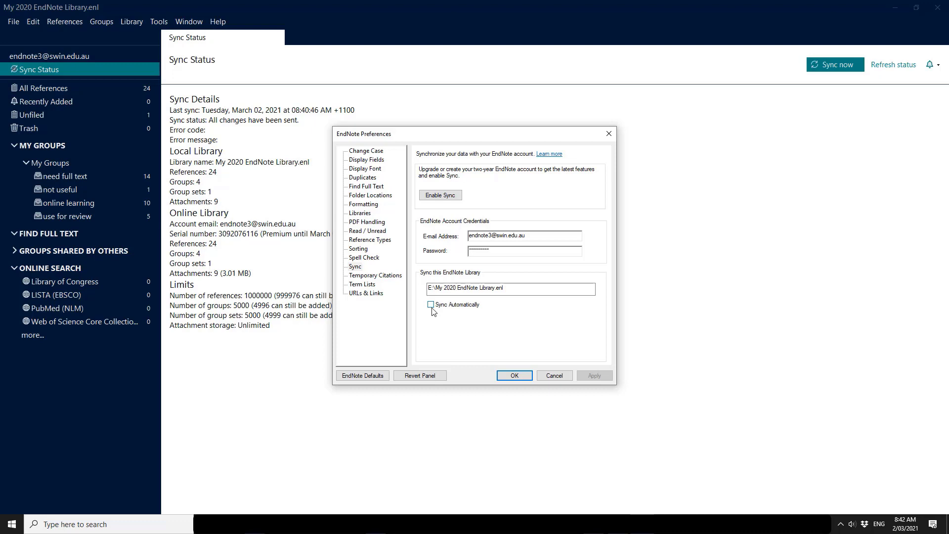
click(431, 305)
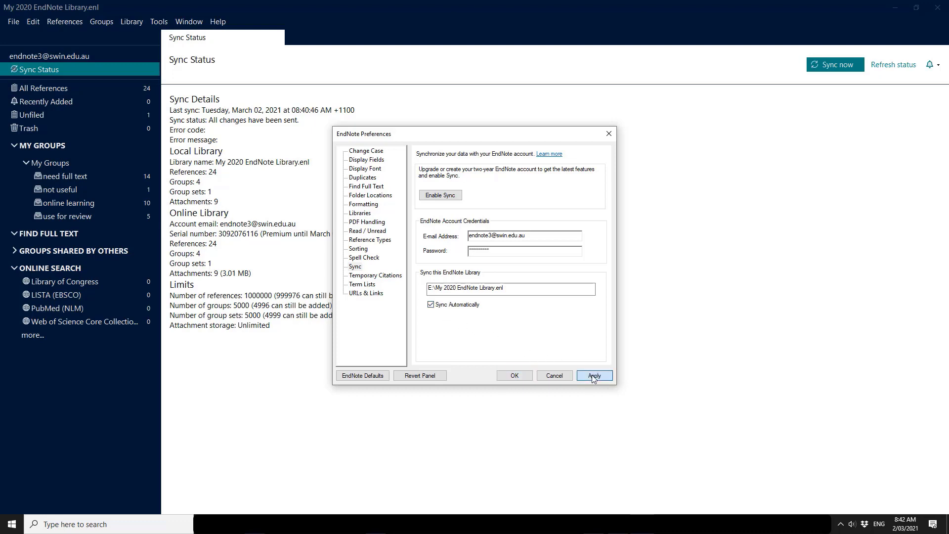
click(593, 375)
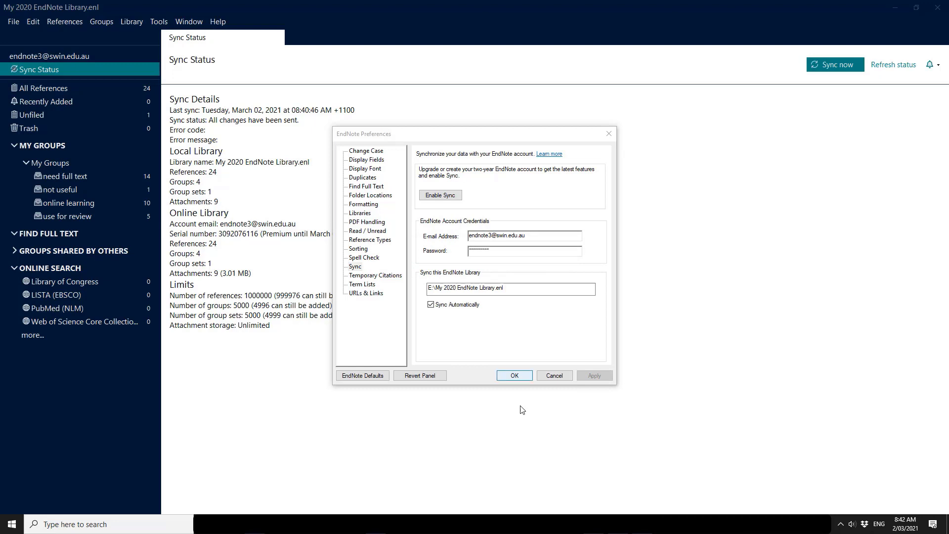
mouse_move(519, 395)
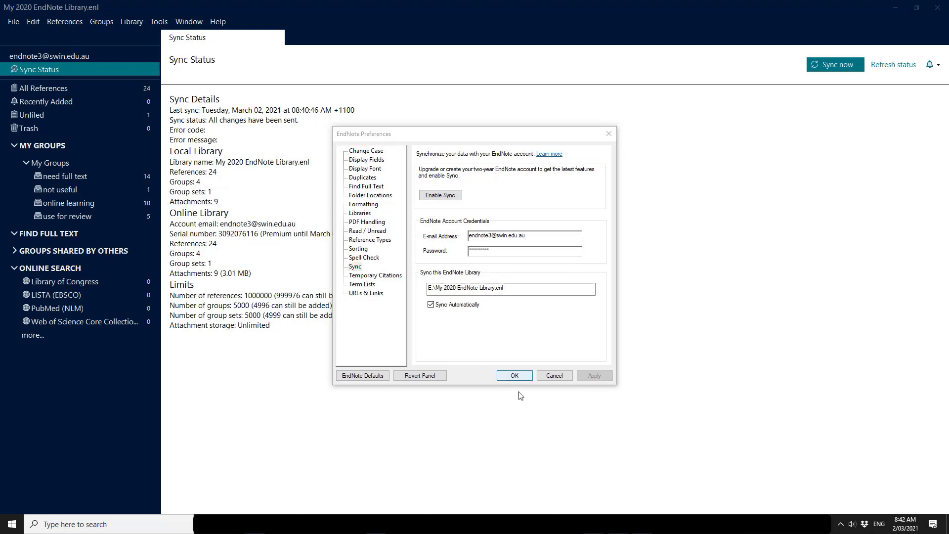